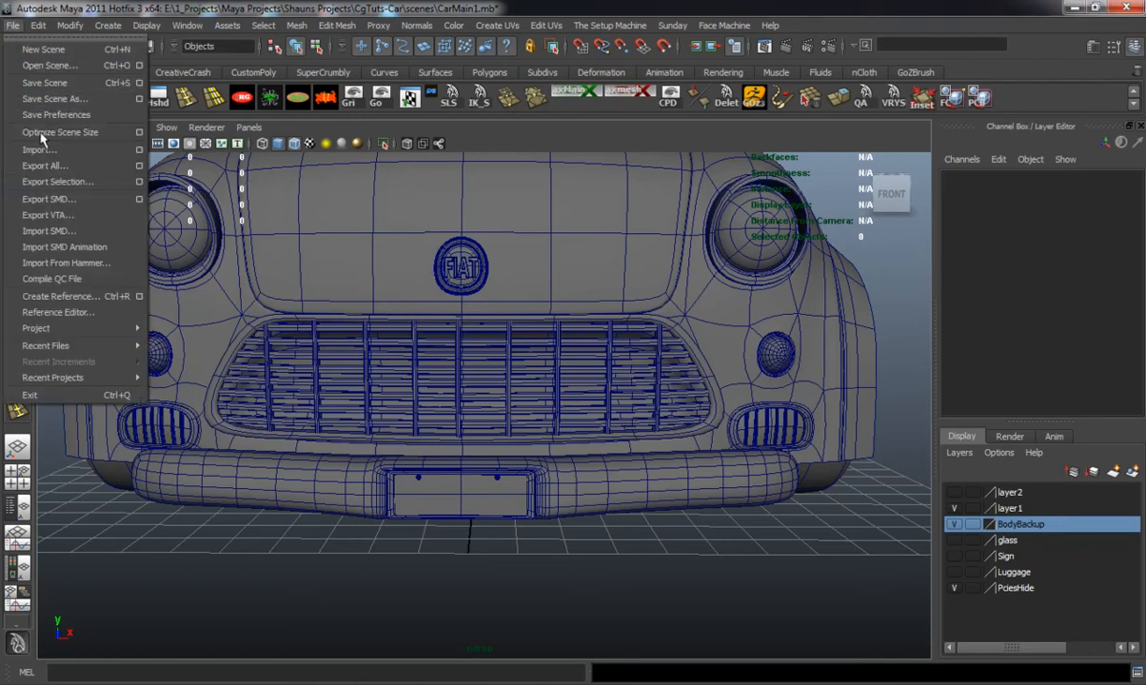
Step: Open the Import file browser on the car project's scenes folder
{"action": "left_click", "coordinate": [40, 149]}
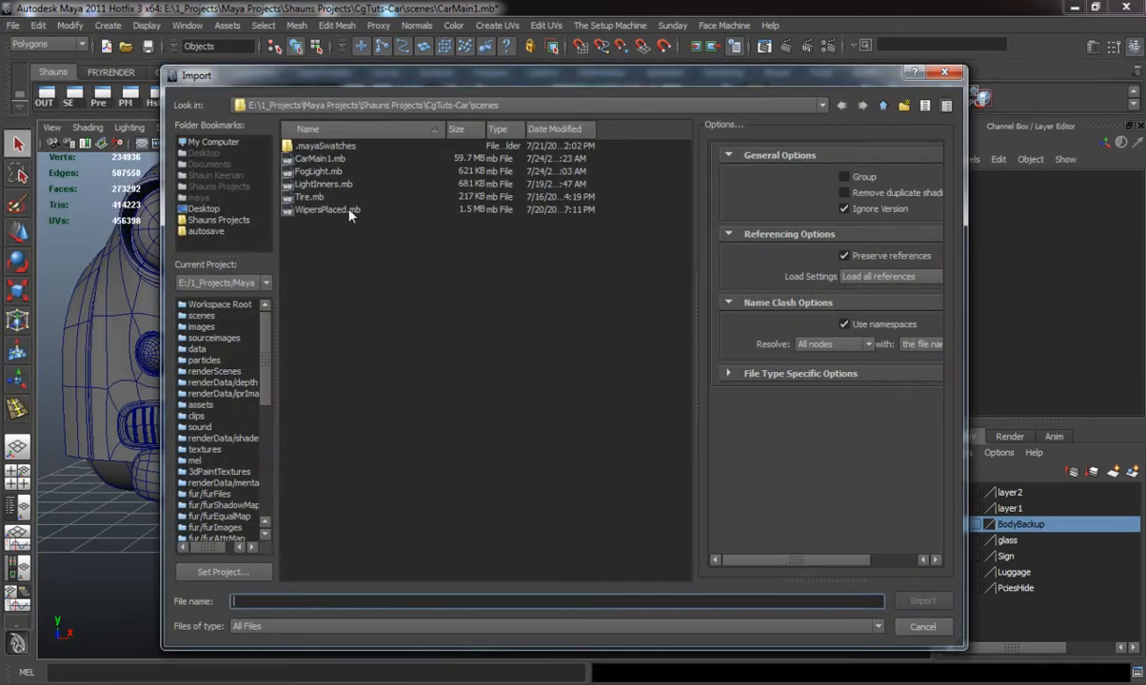
Step: Import FogLight.mb and place it near the car's front grille
{"action": "left_click", "coordinate": [921, 626]}
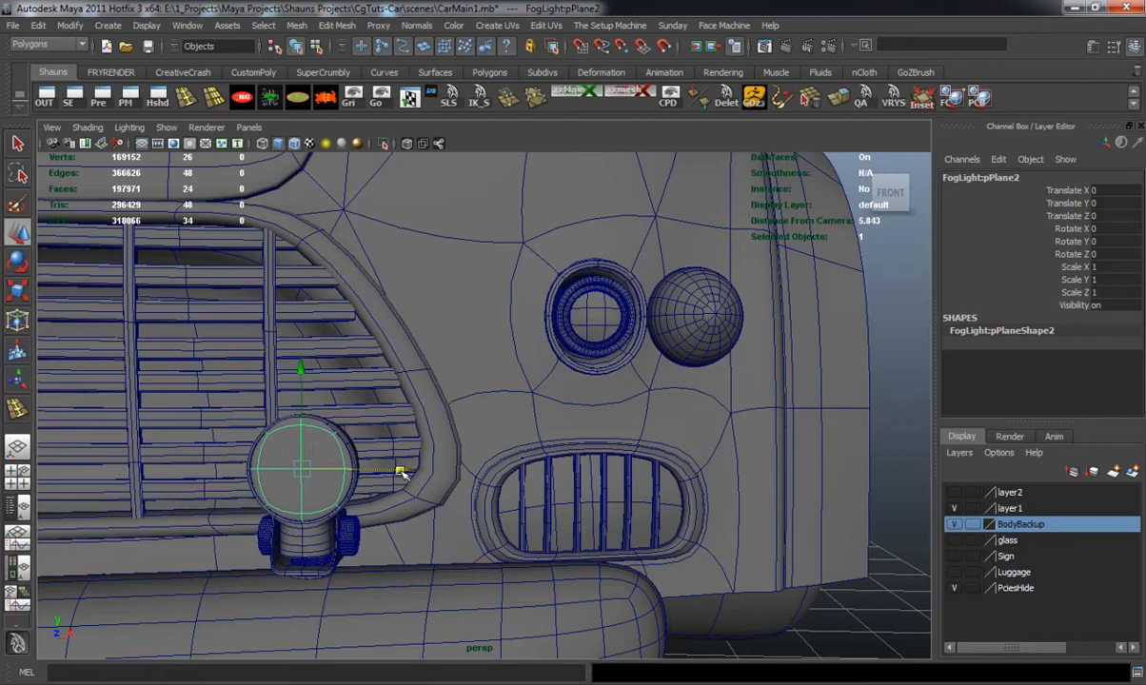
Step: Select the detail rings for copying onto the fog light face
{"action": "left_click", "coordinate": [595, 319]}
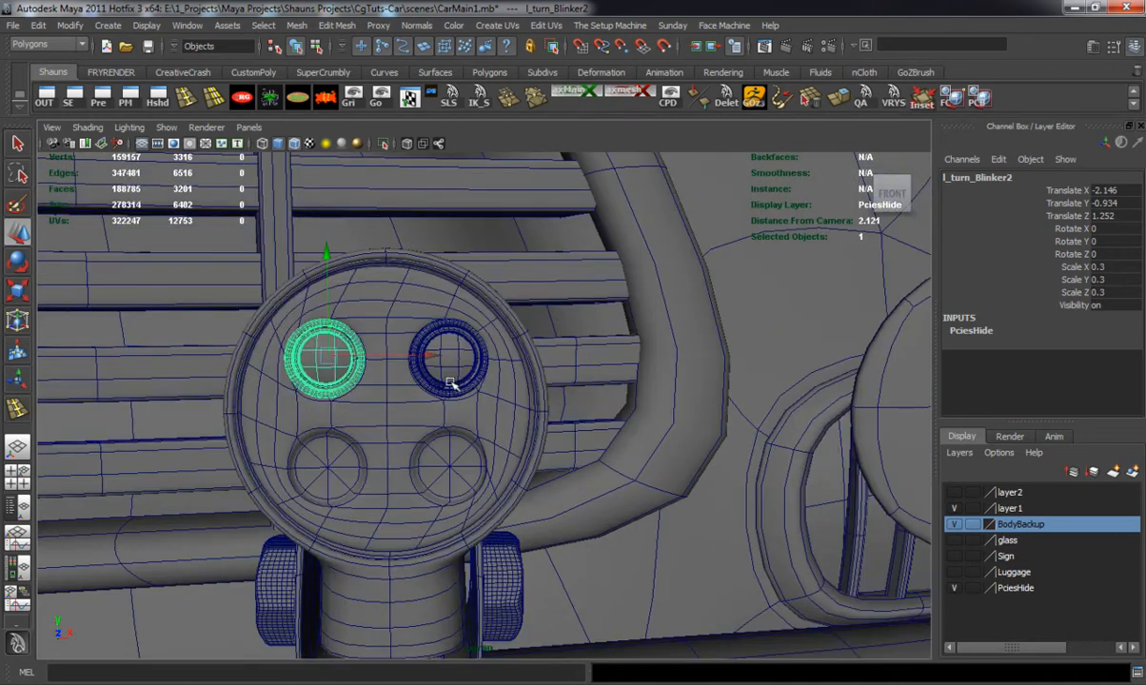
{"action": "left_click", "coordinate": [452, 359]}
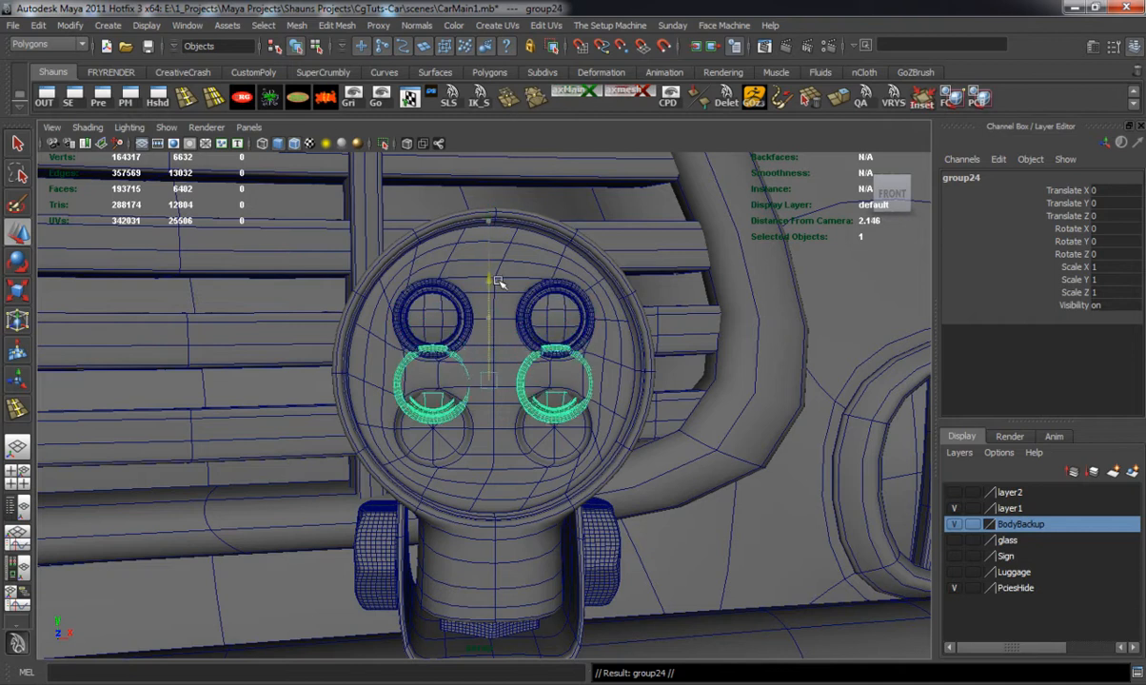
Step: Move the inner light detail group onto the fog light
{"action": "left_click_drag", "start_coordinate": [488, 281], "coordinate": [488, 319]}
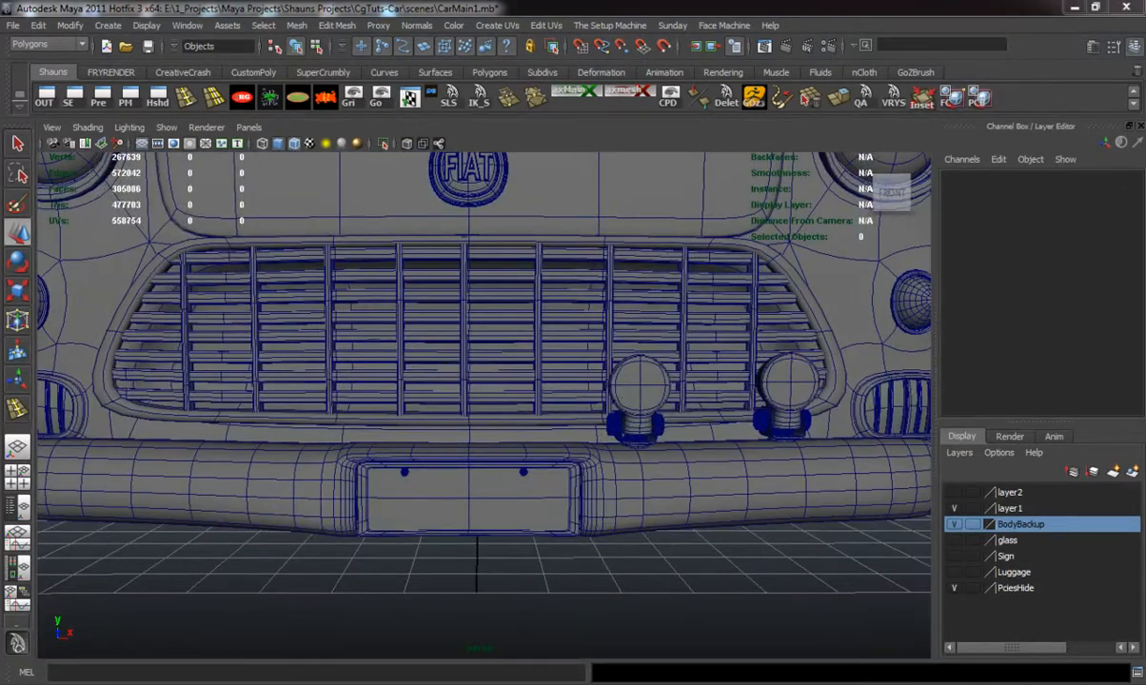
Step: Select the fog light bodies to duplicate and group into four lights
{"action": "left_click", "coordinate": [638, 399]}
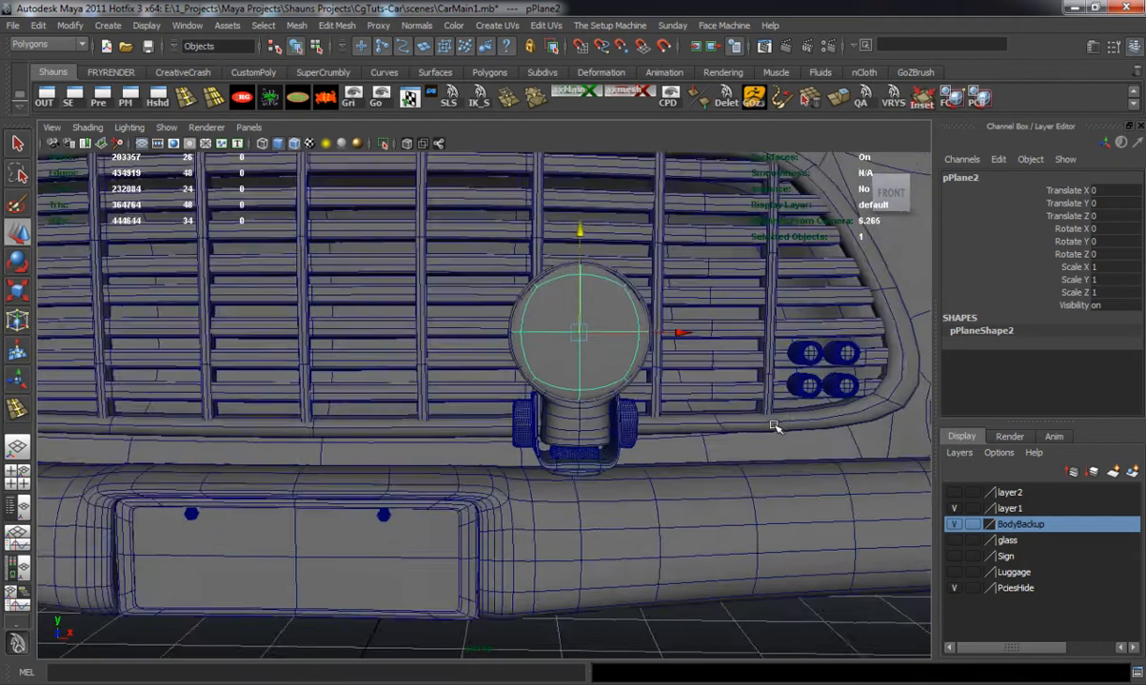
{"action": "left_click", "coordinate": [883, 339]}
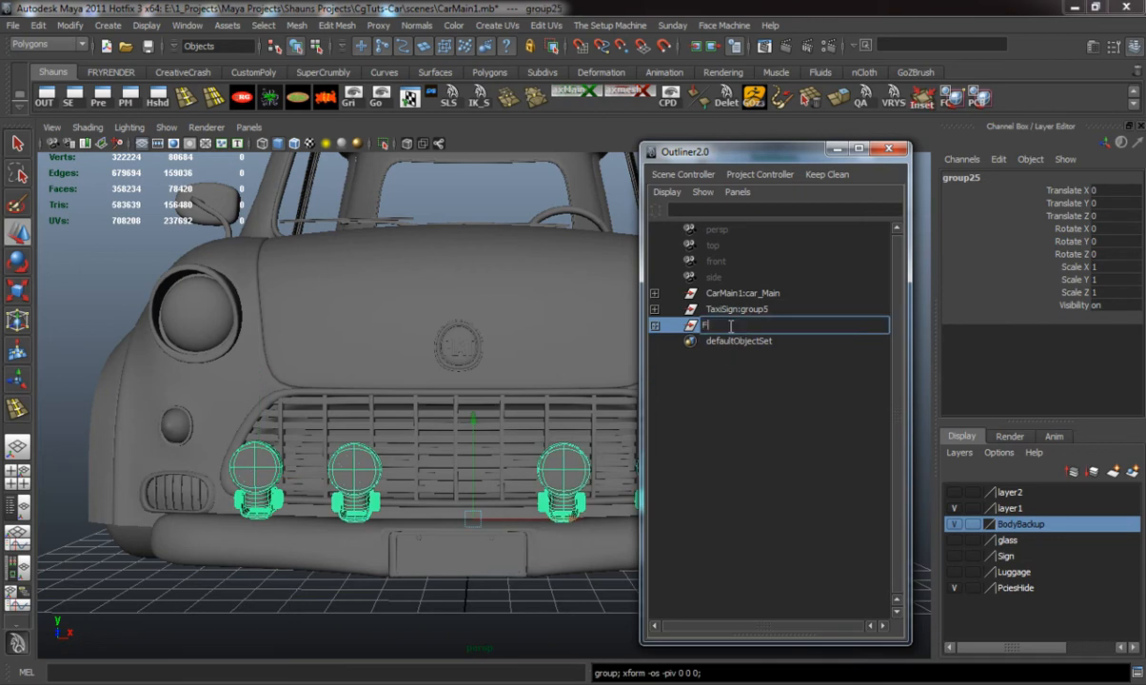
Step: Name the group 'FogLights', close the Outliner and clear the selection
{"action": "type", "text": "FogLights"}
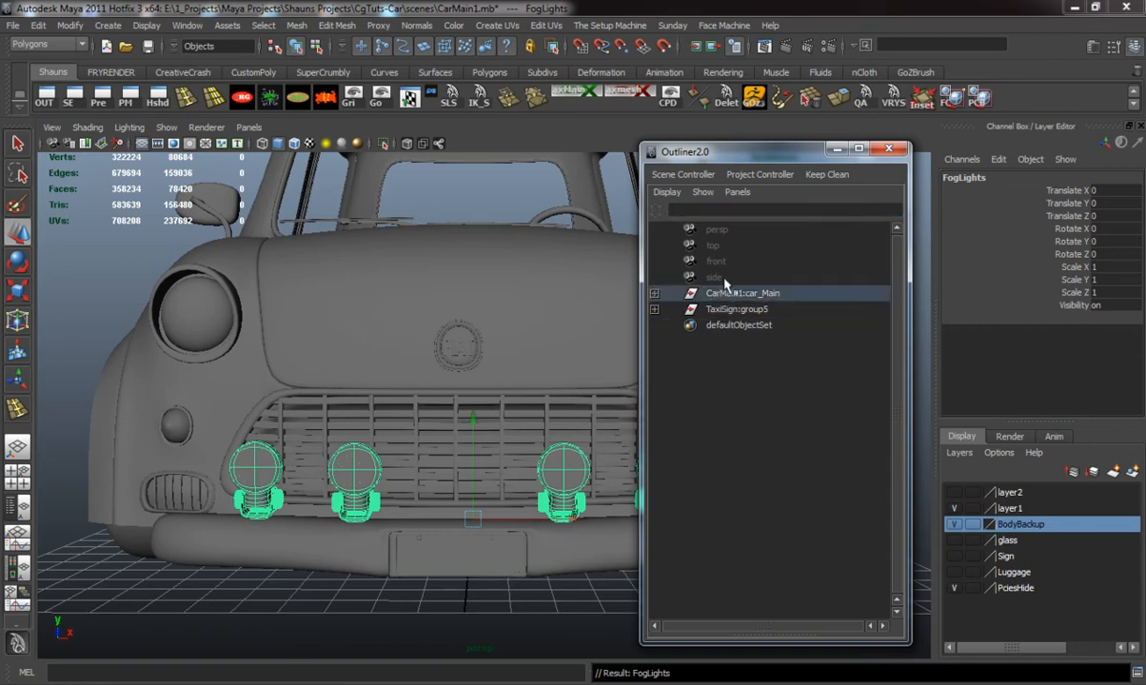
{"action": "left_click", "coordinate": [742, 292]}
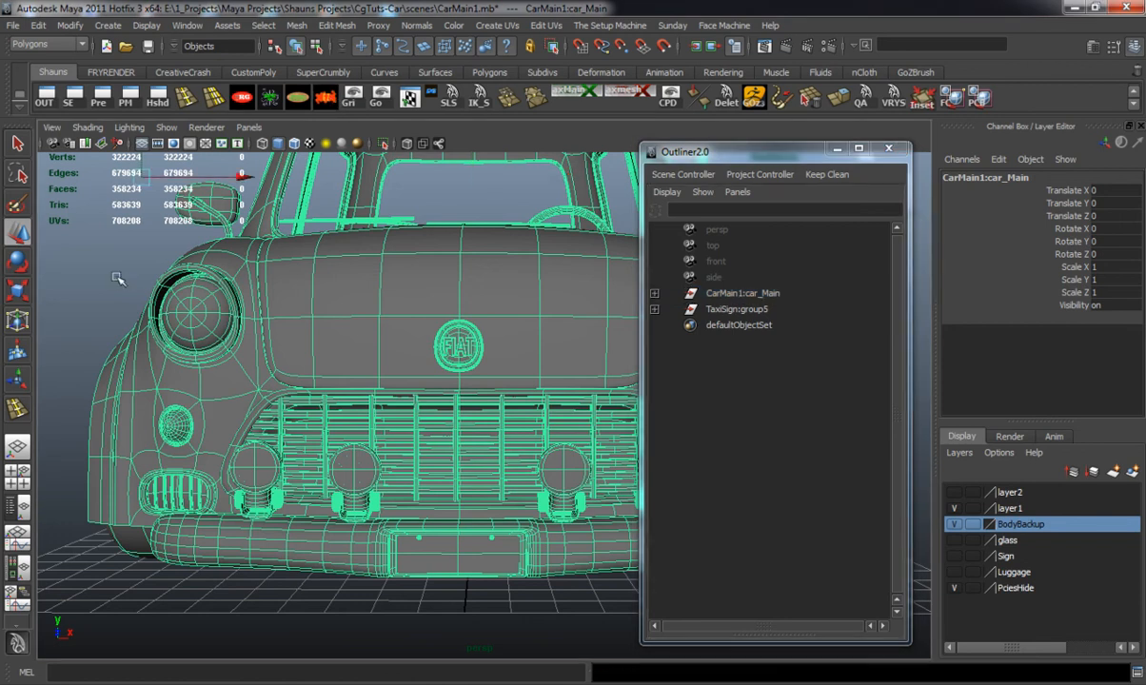
{"action": "left_click", "coordinate": [888, 148]}
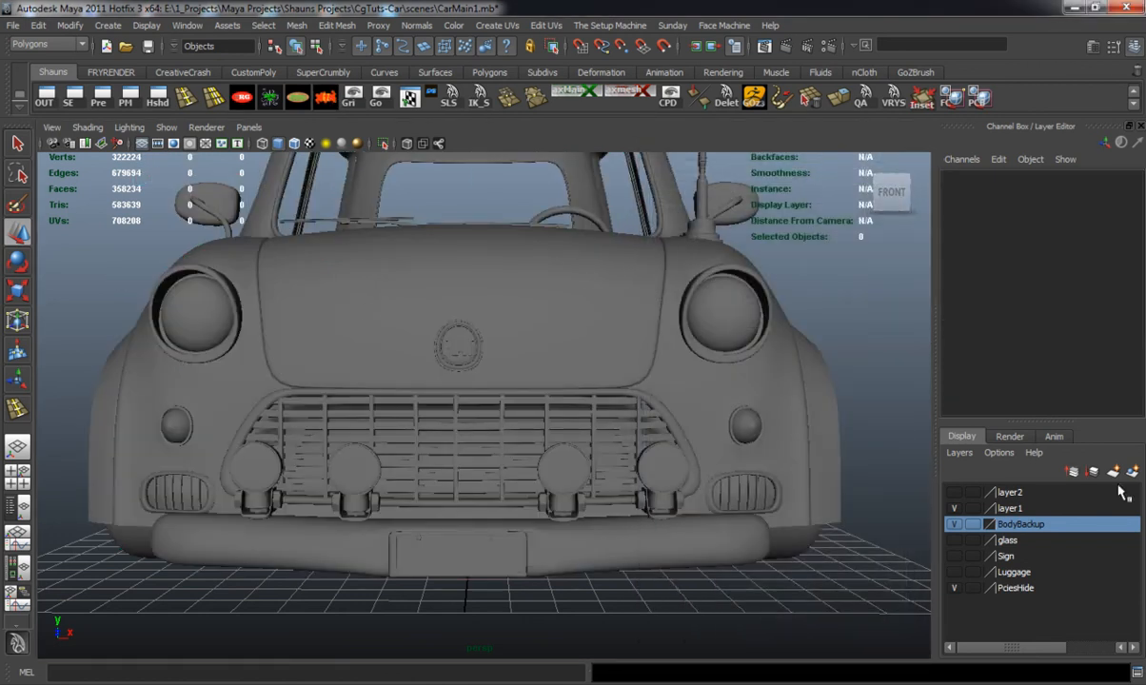